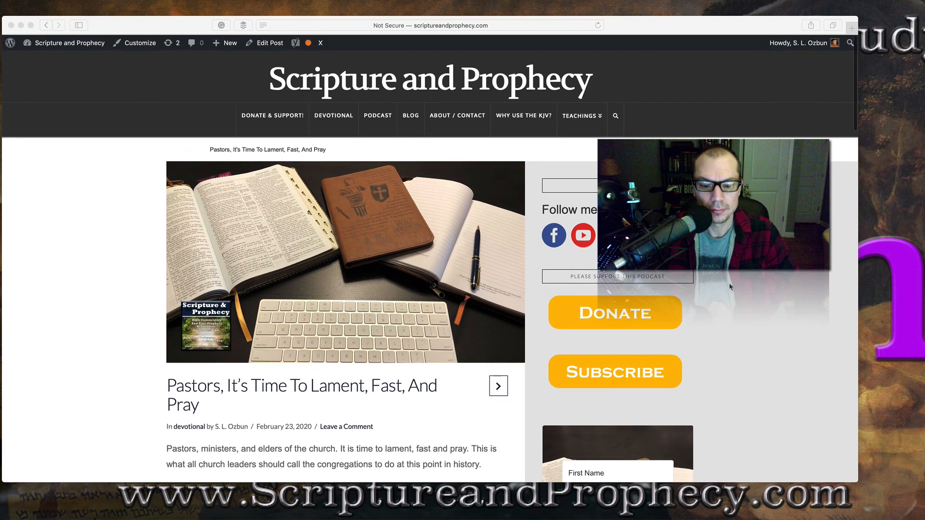
{"action": "scroll", "scroll_direction": "down", "scroll_amount": 3}
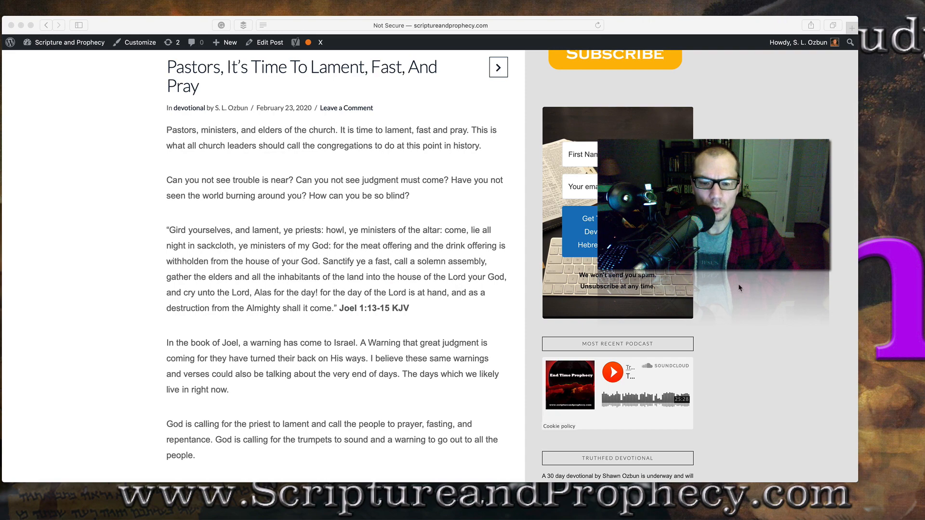
{"action": "scroll", "scroll_direction": "down", "scroll_amount": 3}
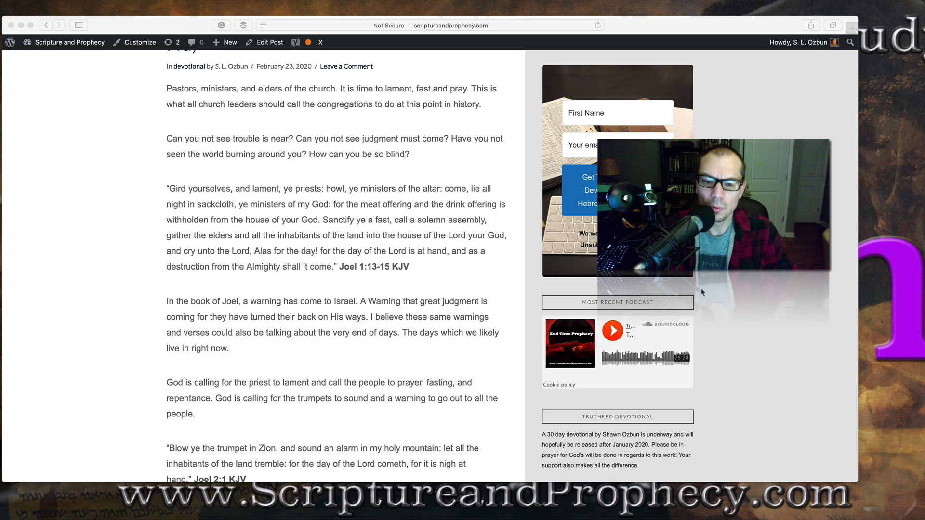
{"action": "scroll", "scroll_direction": "down", "scroll_amount": 3}
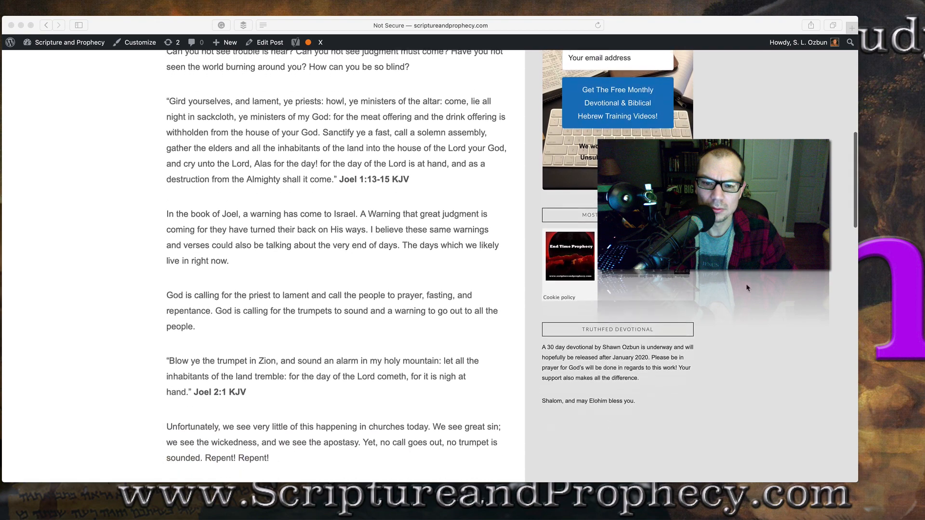
{"action": "scroll", "scroll_direction": "down", "scroll_amount": 3}
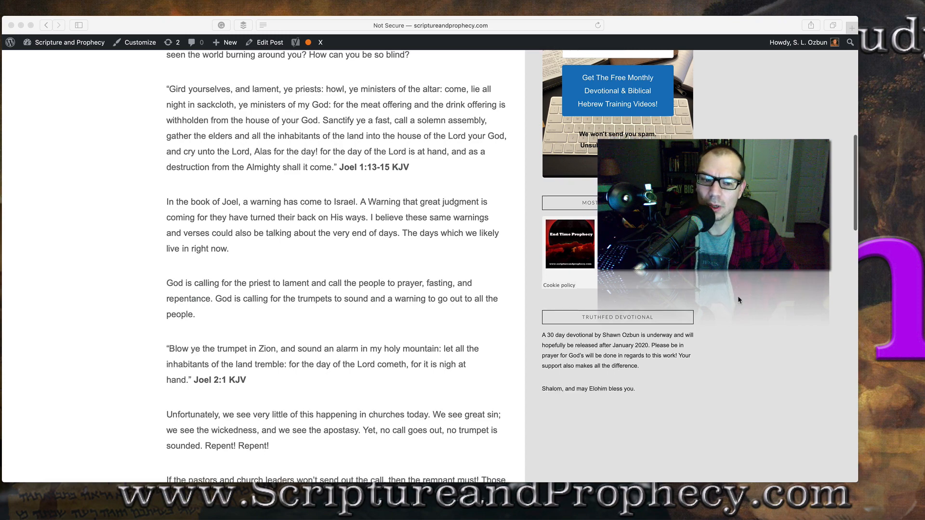
{"action": "scroll", "scroll_direction": "down", "scroll_amount": 3}
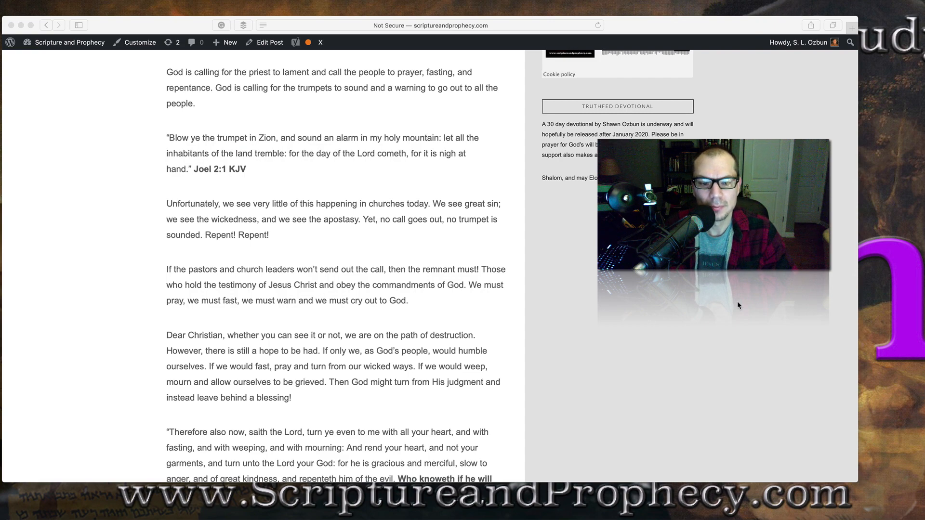
{"action": "scroll", "scroll_direction": "down", "scroll_amount": 3}
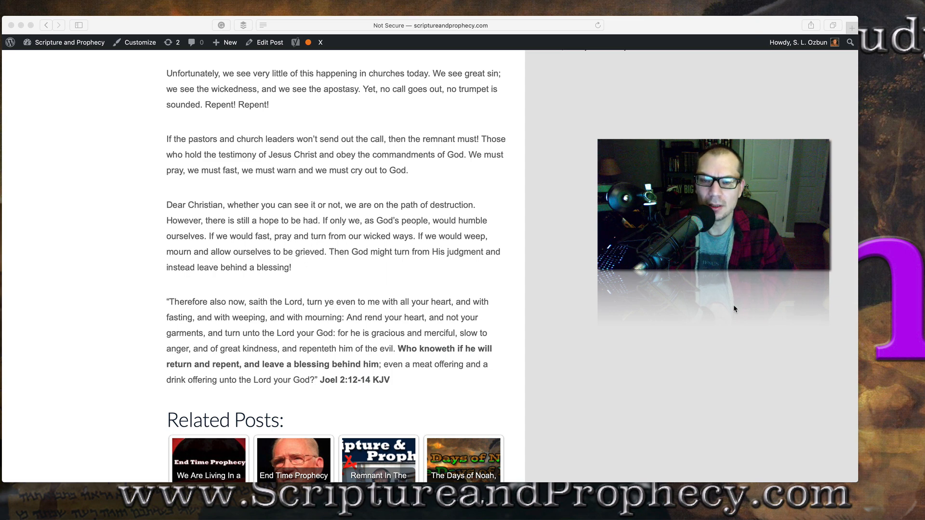
{"action": "scroll", "scroll_direction": "down", "scroll_amount": 3}
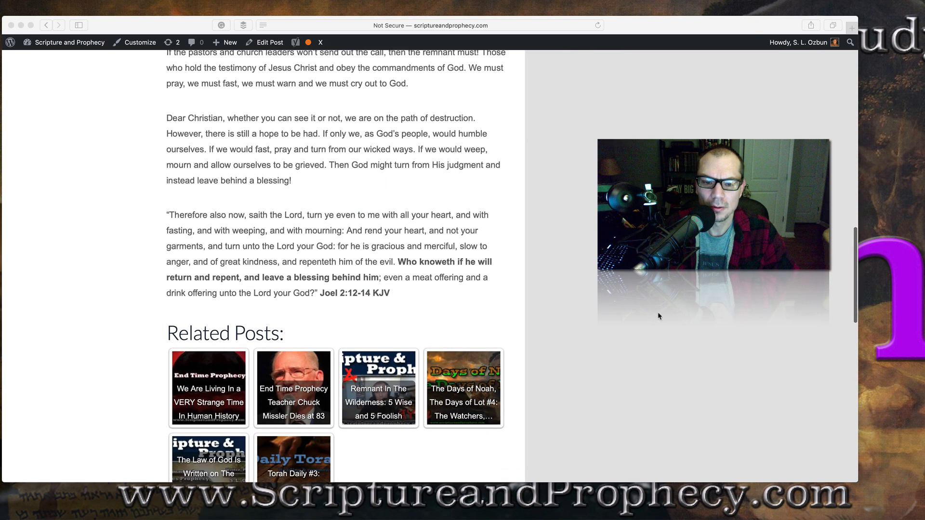